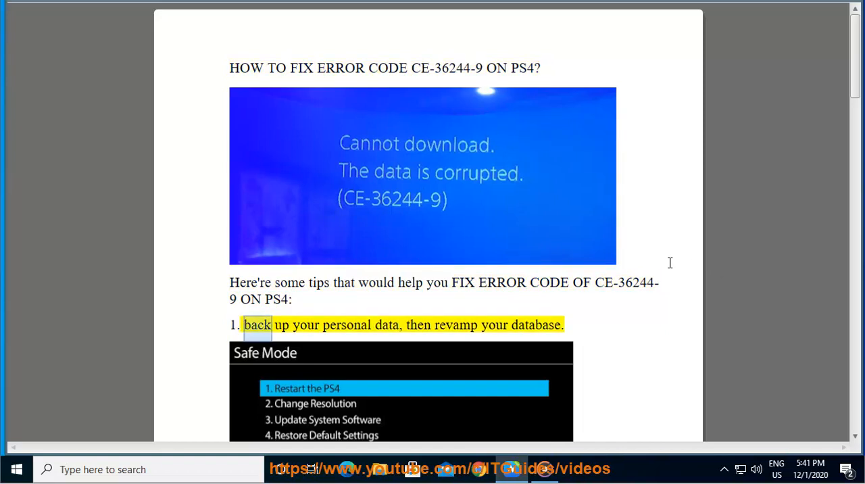
Scroll the PS4 error guide down past tips 1 and 2 as read-aloud plays
{"action": "scroll", "scroll_direction": "down", "scroll_amount": 3}
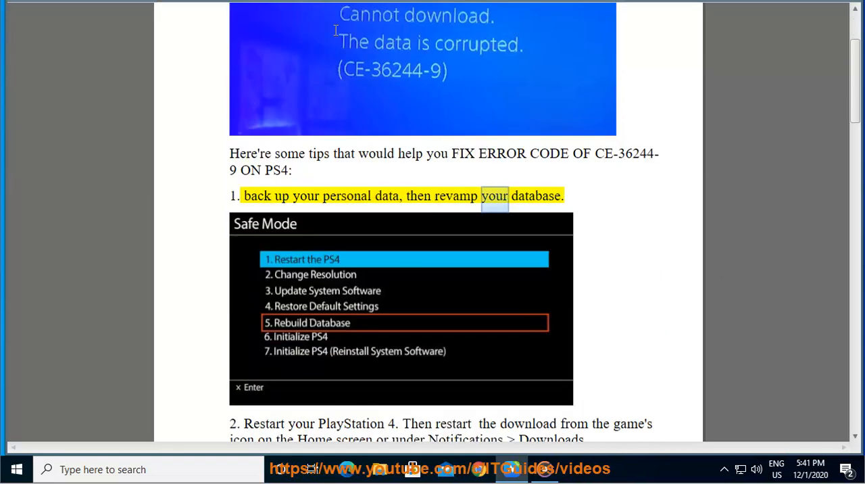
{"action": "mouse_move", "coordinate": [235, 9]}
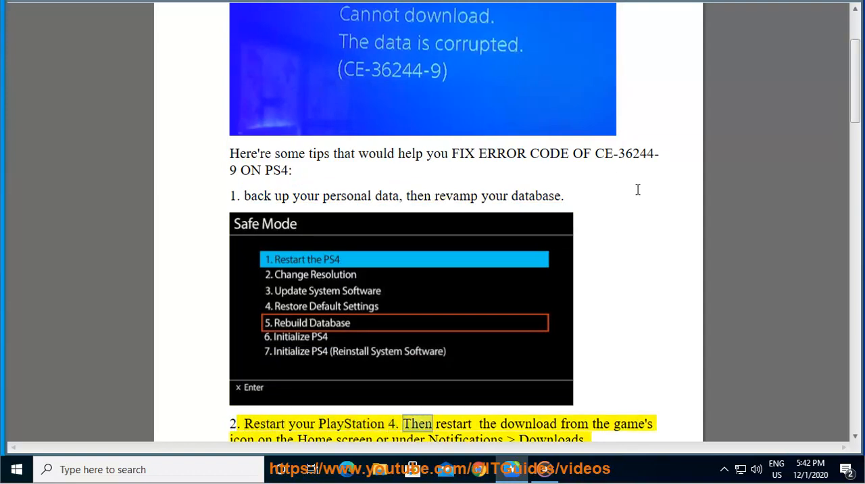
{"action": "scroll", "scroll_direction": "down", "scroll_amount": 3}
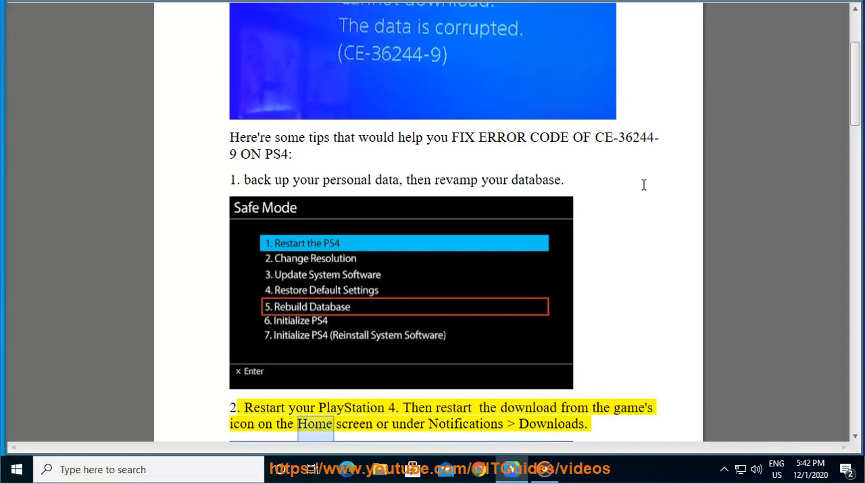
{"action": "scroll", "scroll_direction": "down", "scroll_amount": 3}
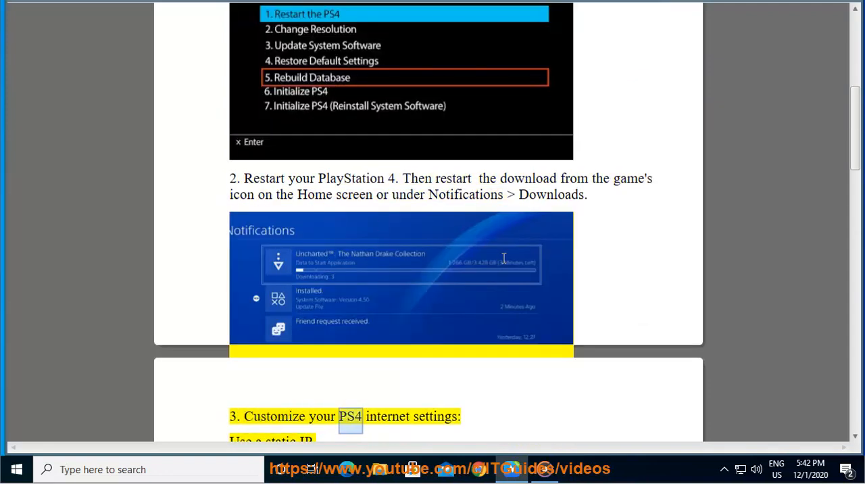
Scroll through tip 3 on static IP, DNS and LAN to the WiFi vs Ethernet table
{"action": "scroll", "scroll_direction": "down", "scroll_amount": 3}
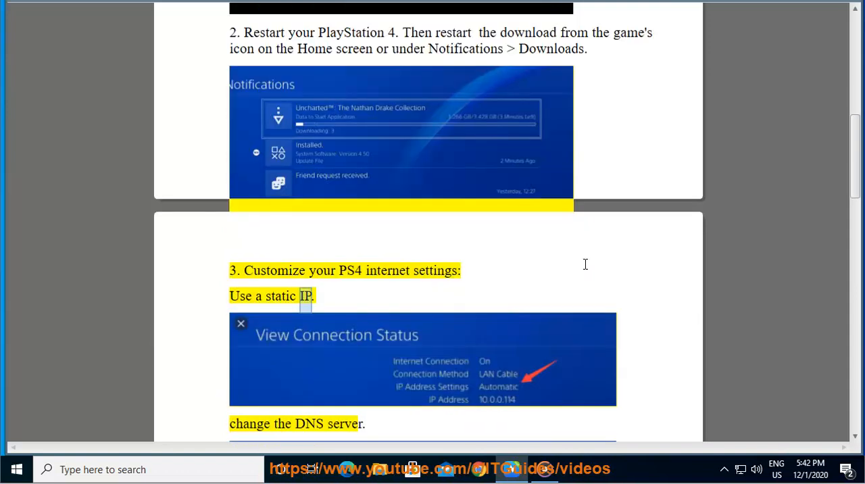
{"action": "scroll", "scroll_direction": "down", "scroll_amount": 3}
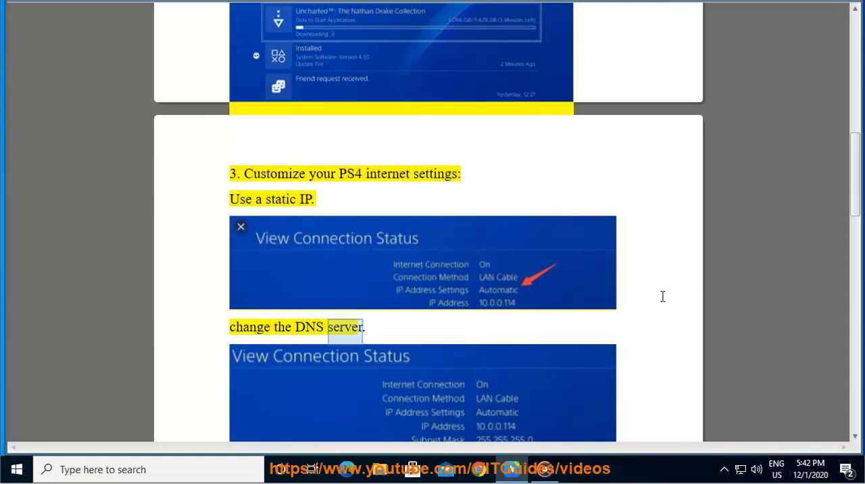
{"action": "scroll", "scroll_direction": "down", "scroll_amount": 3}
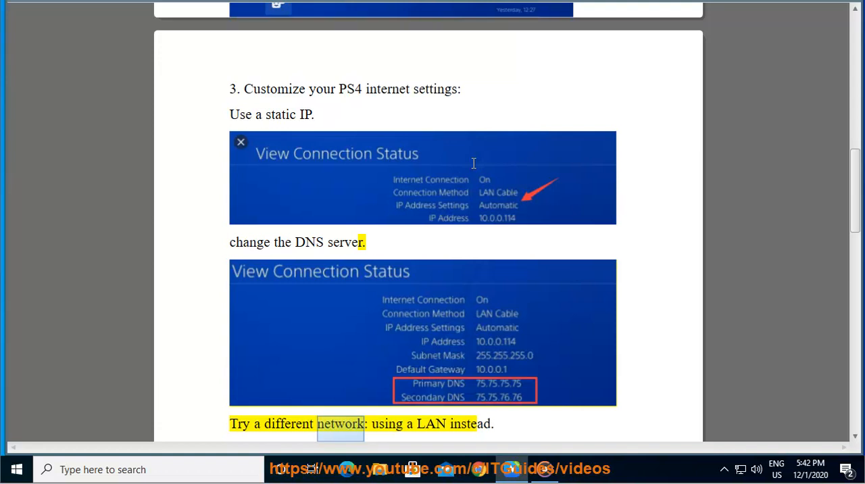
{"action": "scroll", "scroll_direction": "down", "scroll_amount": 3}
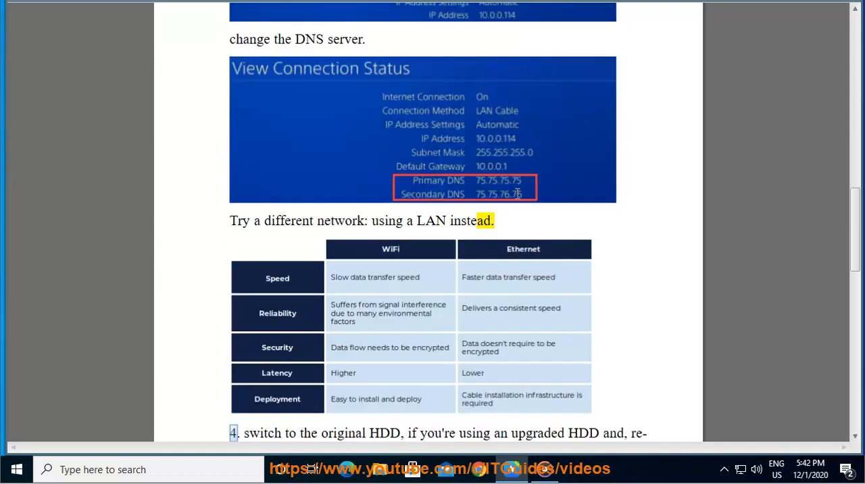
{"action": "mouse_move", "coordinate": [352, 54]}
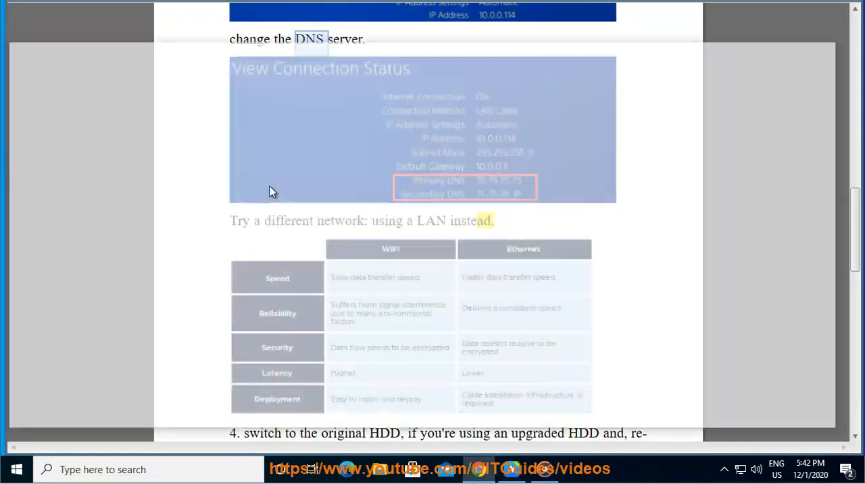
Search Google for 'best ps4 dns servers' from the typed 'BEST PS4 DNS' suggestion
{"action": "type", "text": "BEST PS4"}
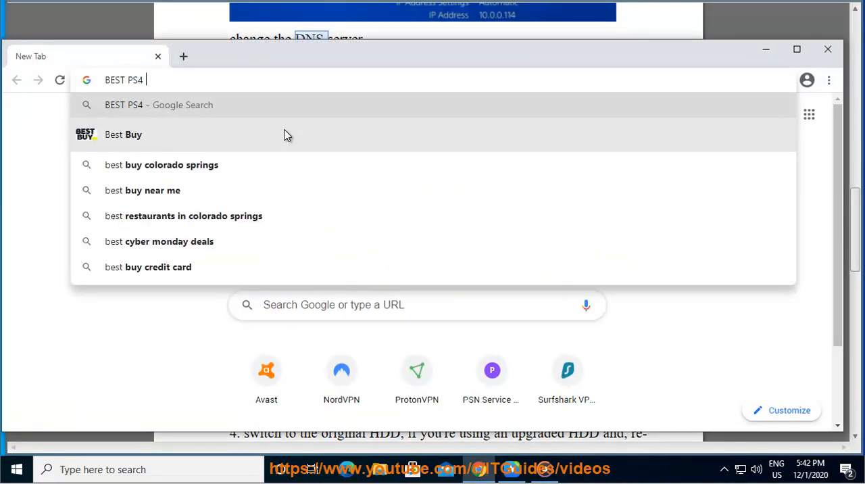
{"action": "type", "text": "DNS"}
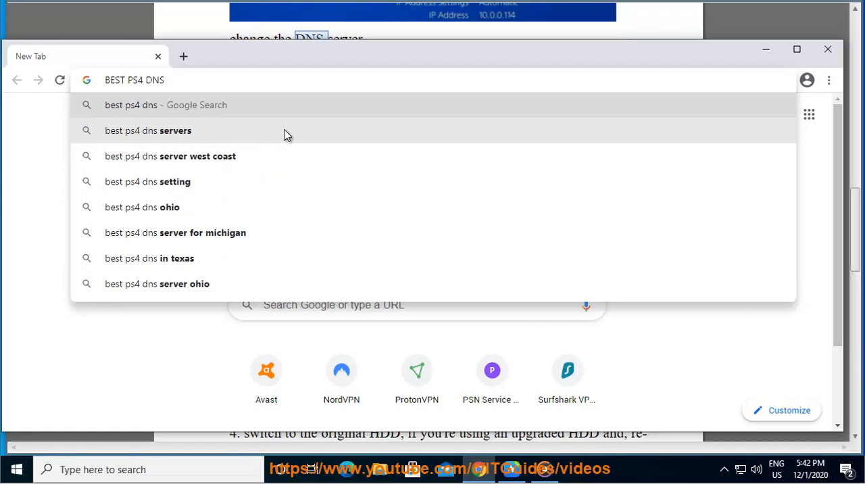
{"action": "left_click", "coordinate": [148, 131]}
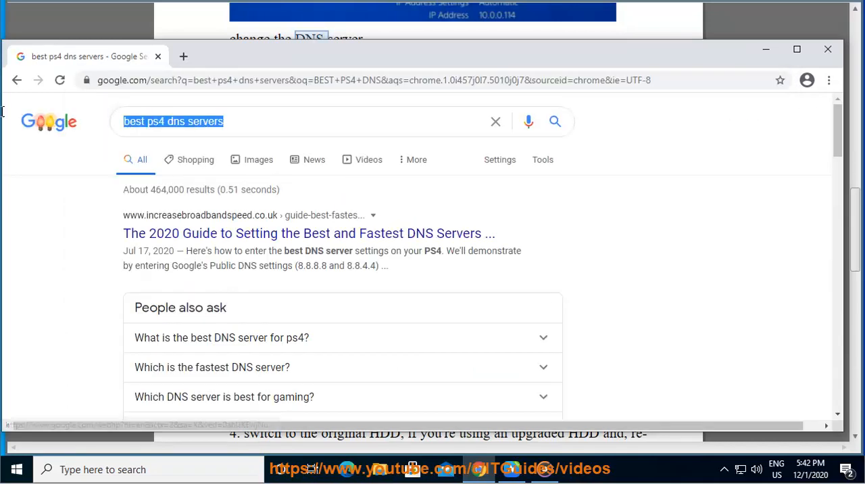
Scroll through the DNS server results to review the suggested addresses
{"action": "scroll", "scroll_direction": "down", "scroll_amount": 3}
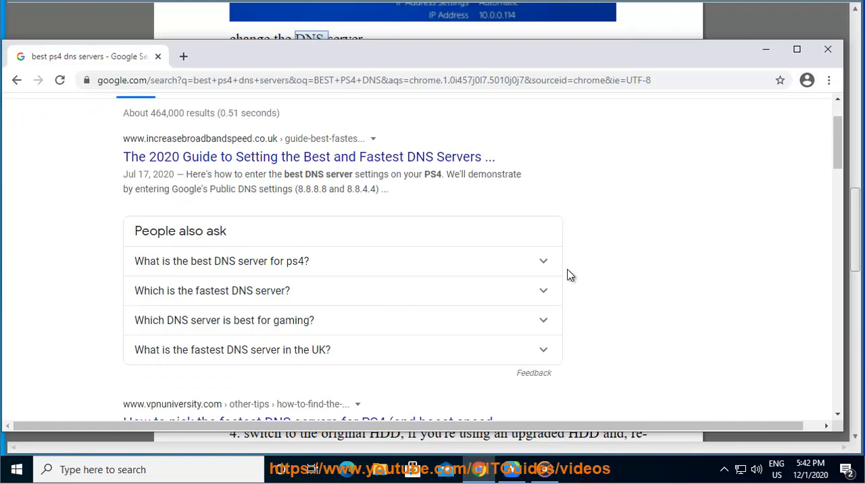
{"action": "scroll", "scroll_direction": "down", "scroll_amount": 3}
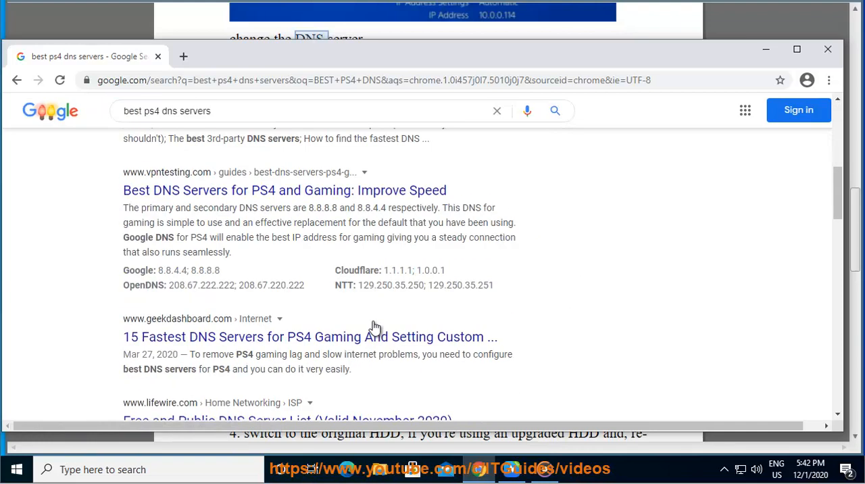
{"action": "scroll", "scroll_direction": "down", "scroll_amount": 3}
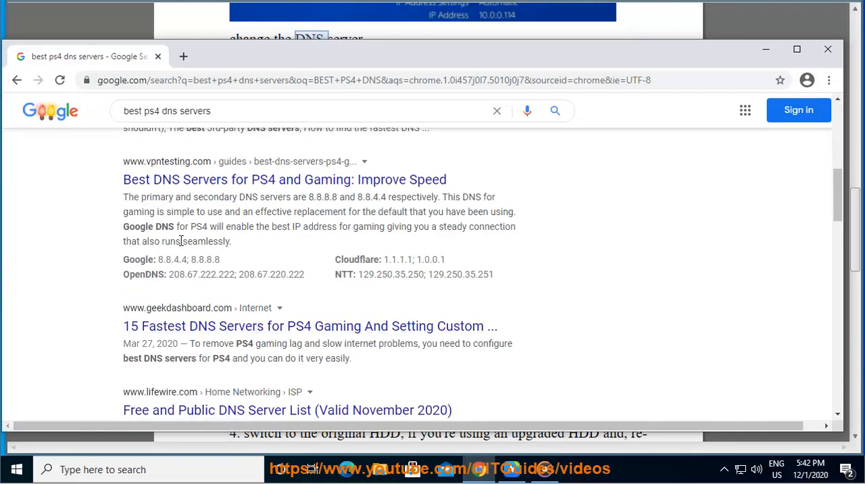
{"action": "mouse_move", "coordinate": [313, 295]}
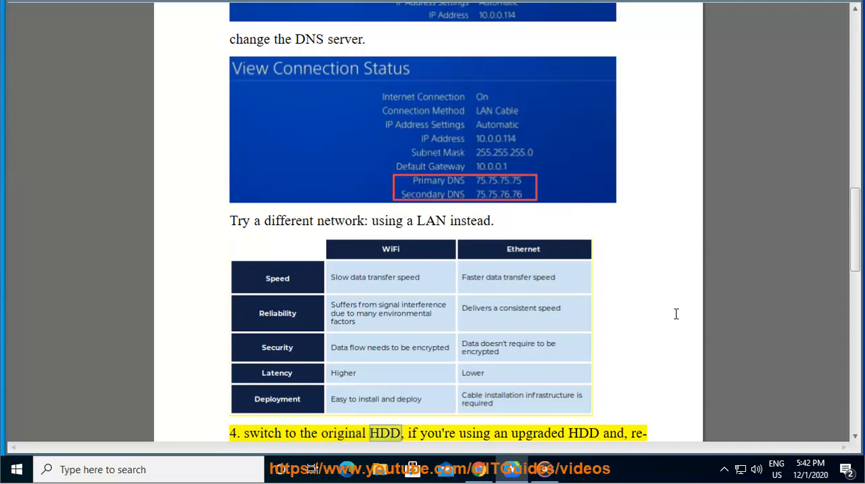
{"action": "double_click", "coordinate": [583, 434]}
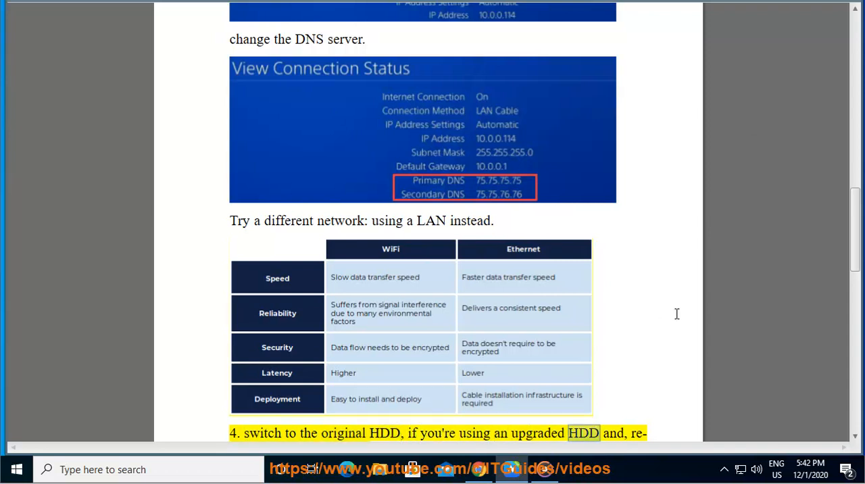
{"action": "scroll", "scroll_direction": "down", "scroll_amount": 3}
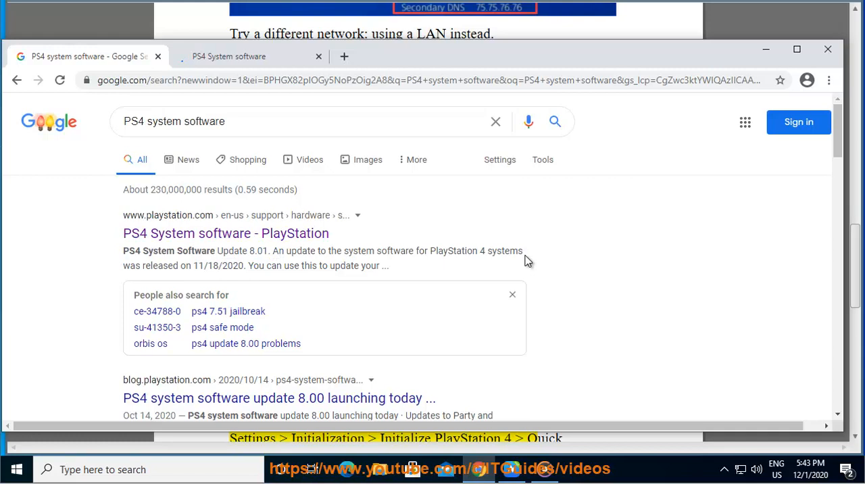
Open playstation.com's PS4 system software 8.01 update page and scroll through it
{"action": "left_click", "coordinate": [225, 234]}
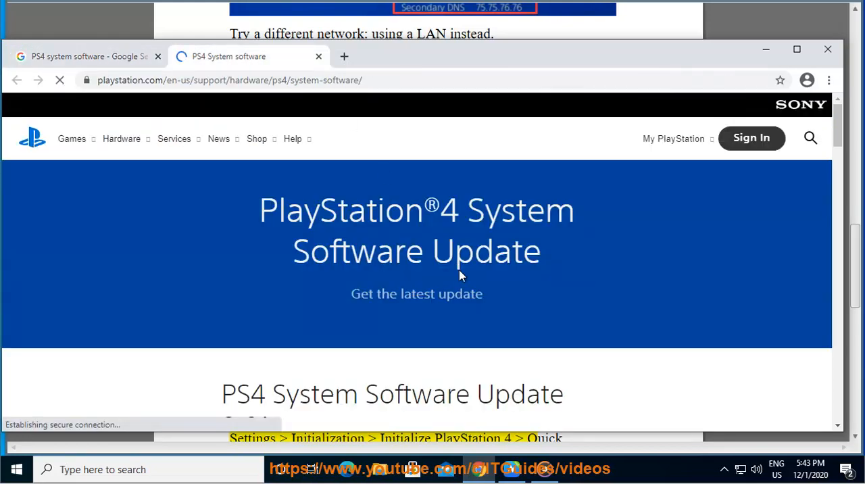
{"action": "scroll", "scroll_direction": "down", "scroll_amount": 3}
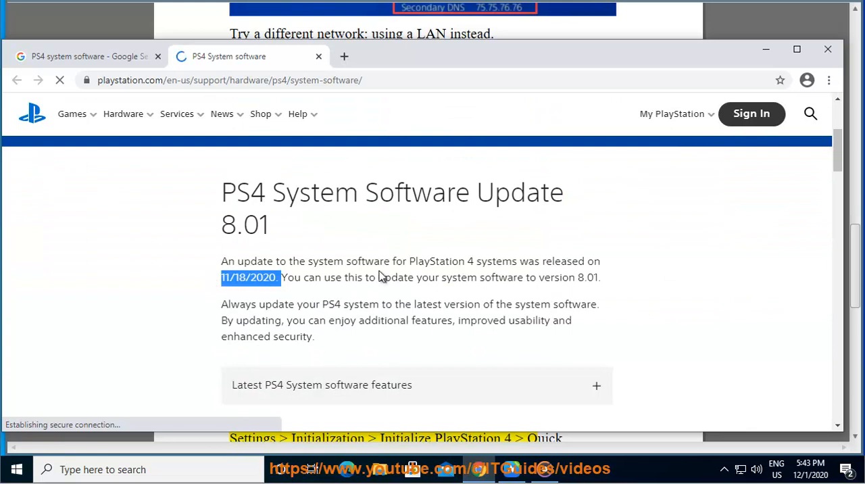
{"action": "scroll", "scroll_direction": "down", "scroll_amount": 3}
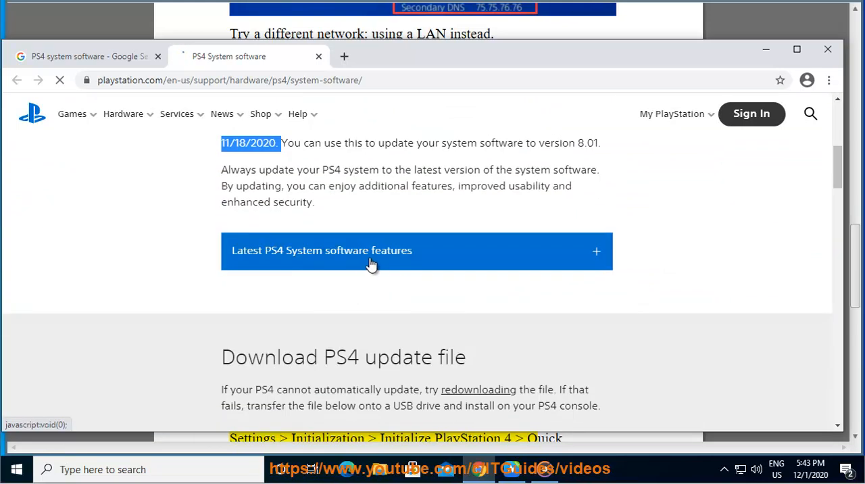
{"action": "scroll", "scroll_direction": "down", "scroll_amount": 3}
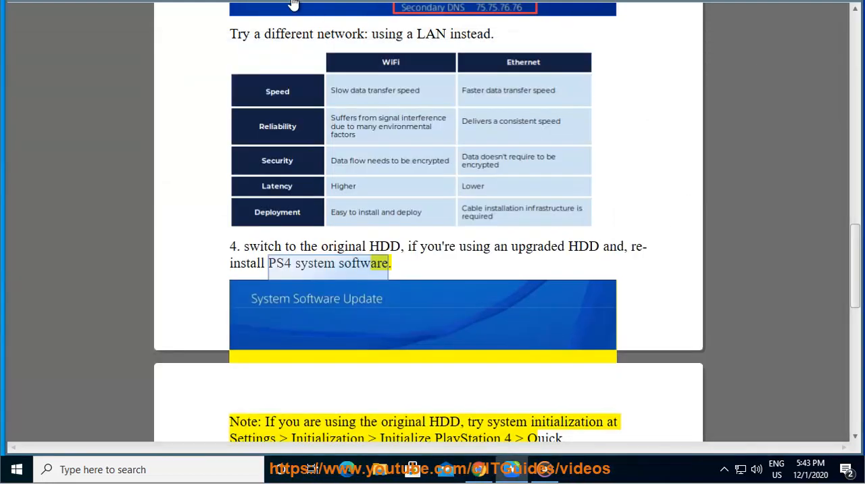
Return to the reader and scroll through tip 4, quick initialization and the Library re-download tip
{"action": "double_click", "coordinate": [506, 421]}
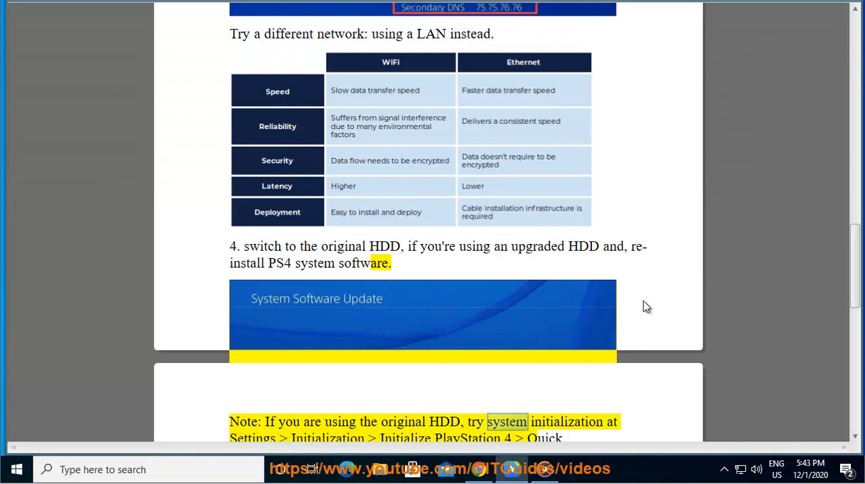
{"action": "scroll", "scroll_direction": "down", "scroll_amount": 3}
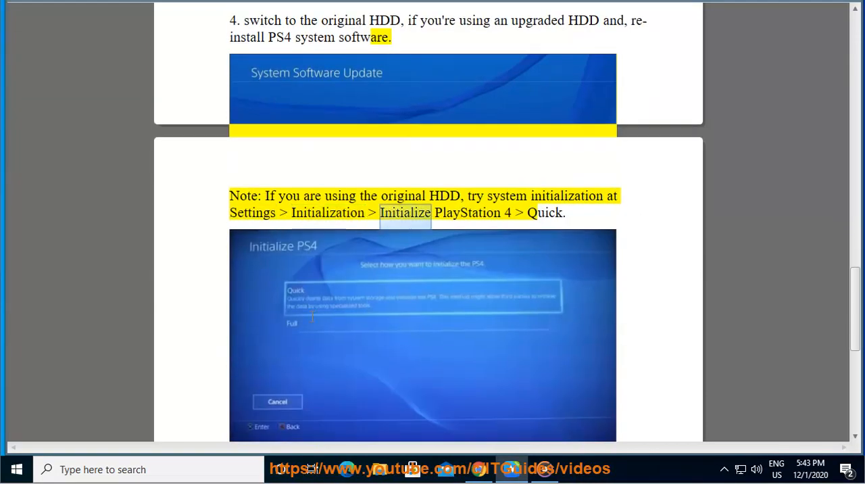
{"action": "scroll", "scroll_direction": "down", "scroll_amount": 3}
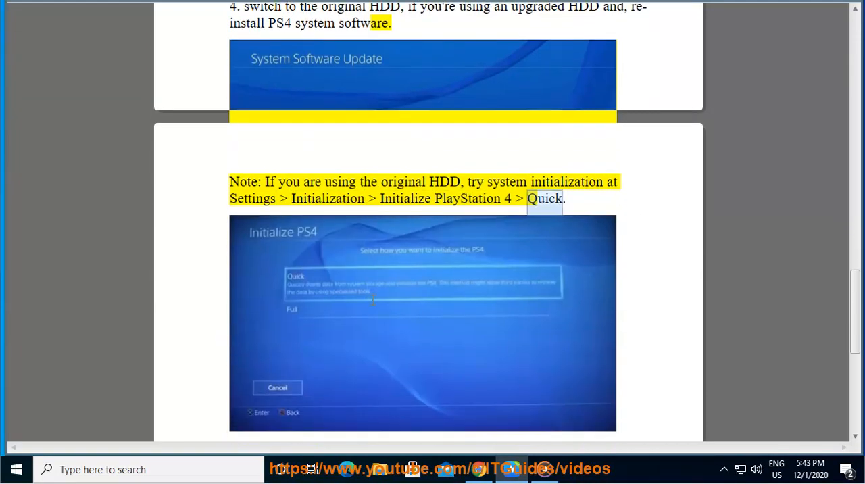
{"action": "scroll", "scroll_direction": "down", "scroll_amount": 3}
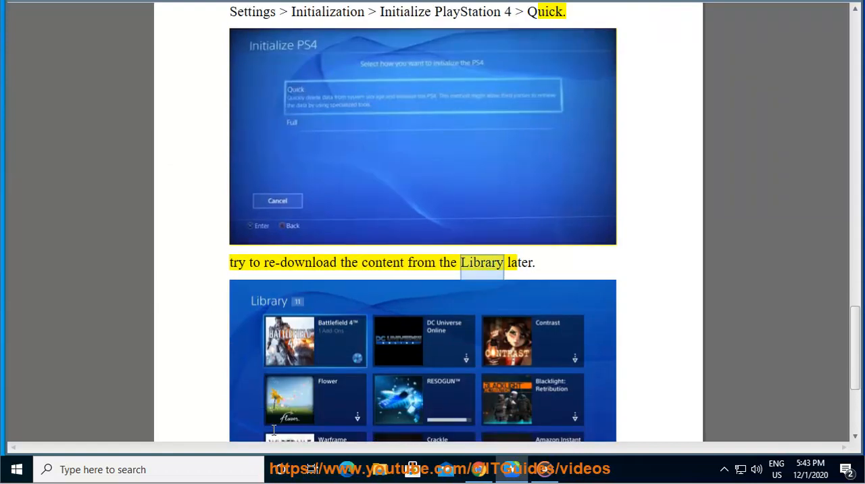